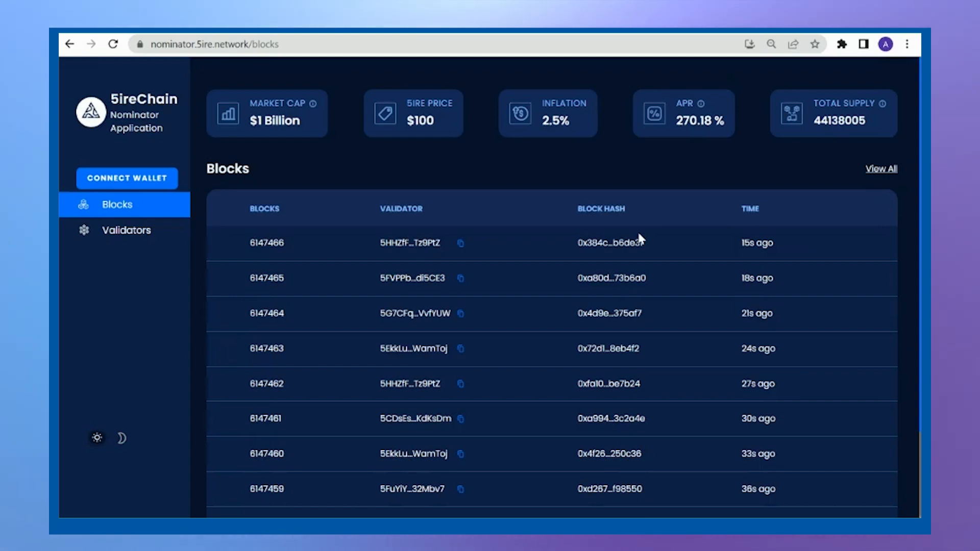
mouse_move(468, 164)
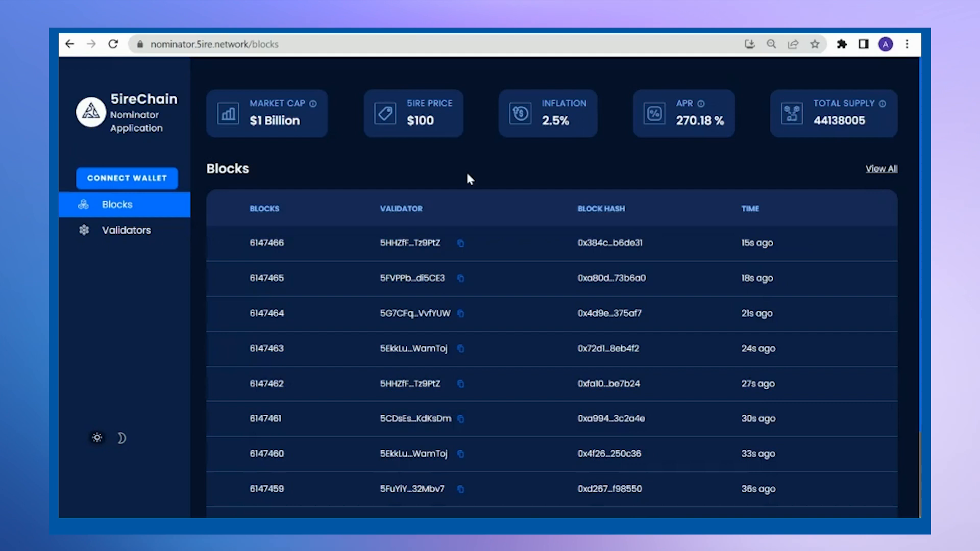
mouse_move(815, 75)
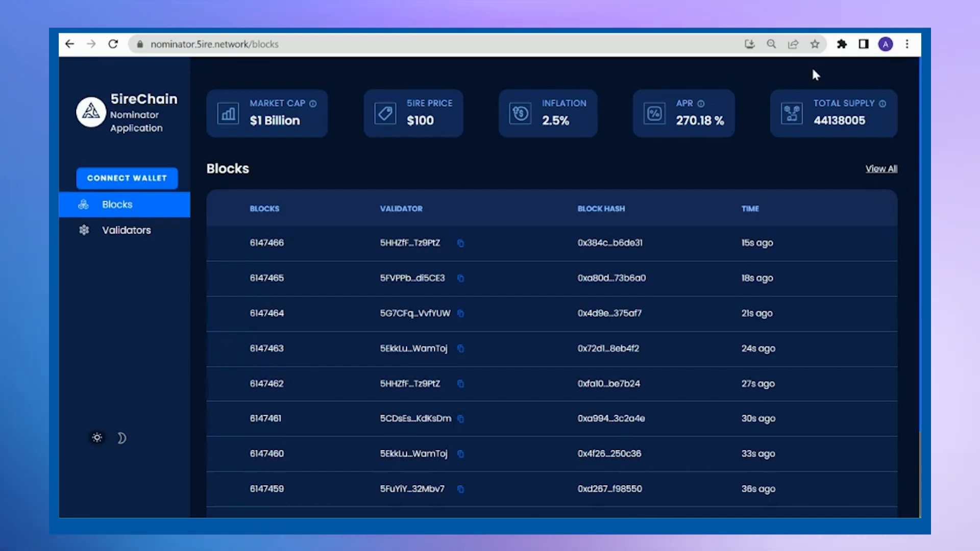
Pin the 5irechain Wallet extension to the Chrome toolbar
left_click(841, 44)
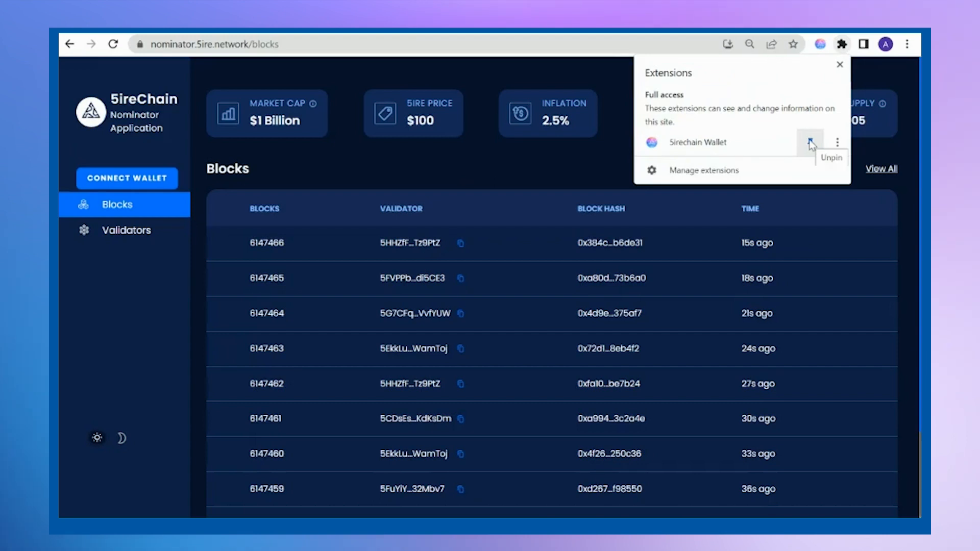
left_click(819, 44)
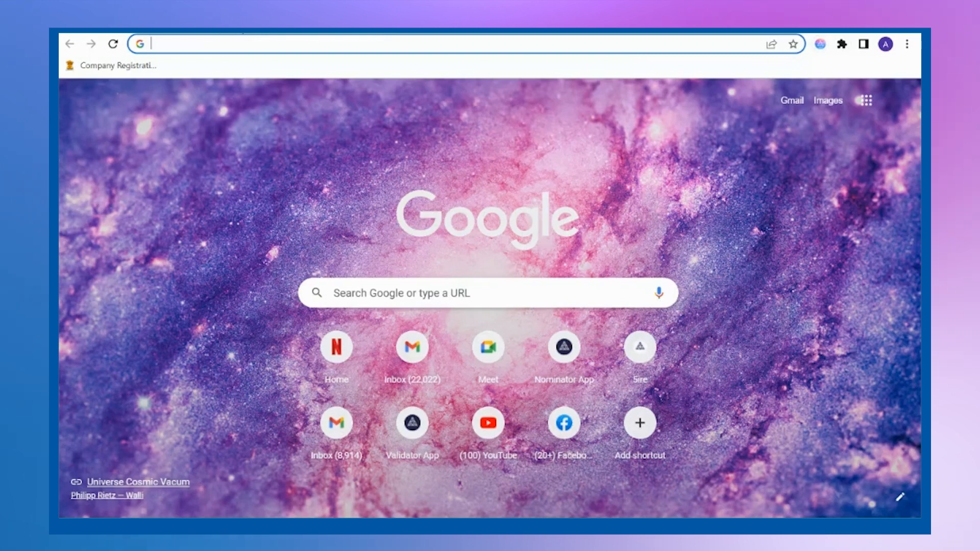
Fill the Explorer faucet's Send to with the wallet's native address and pass reCAPTCHA
type("exprol")
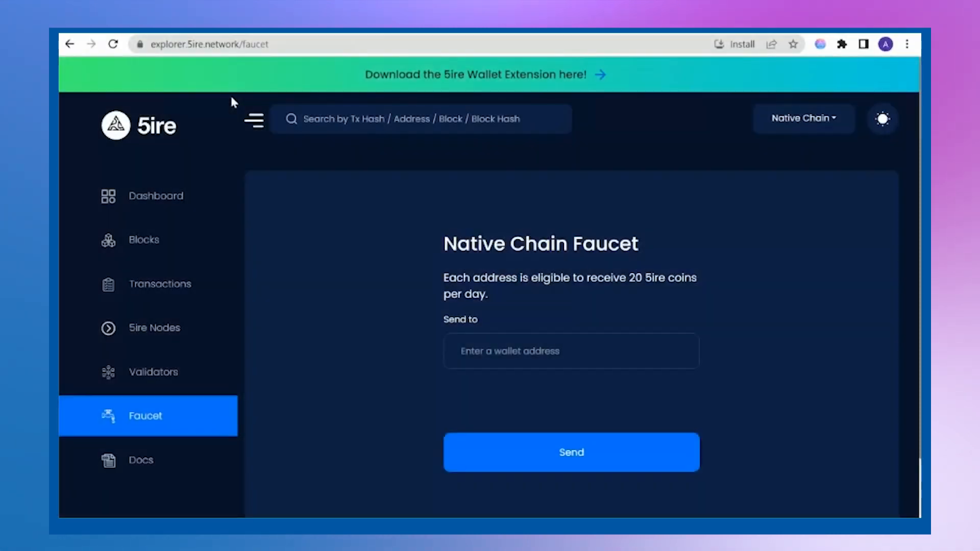
left_click(570, 451)
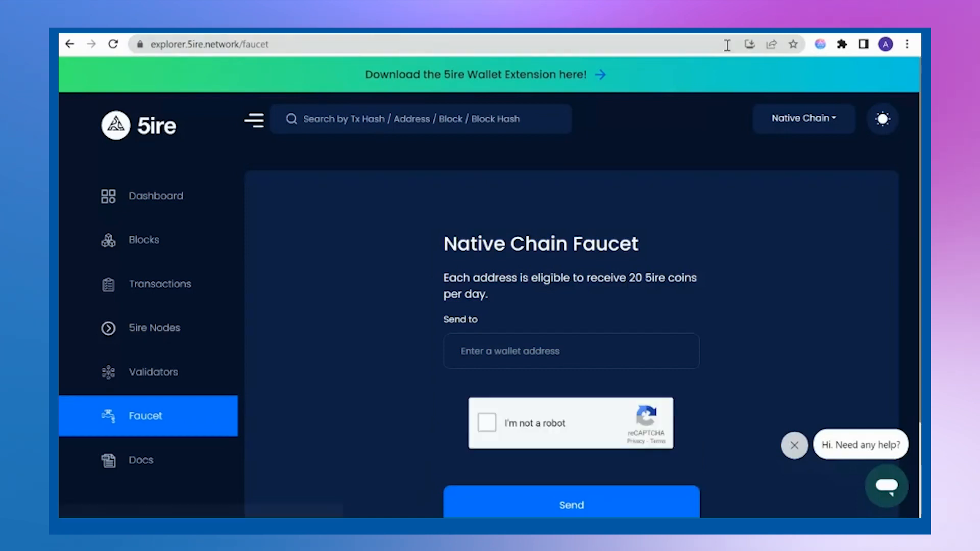
left_click(819, 44)
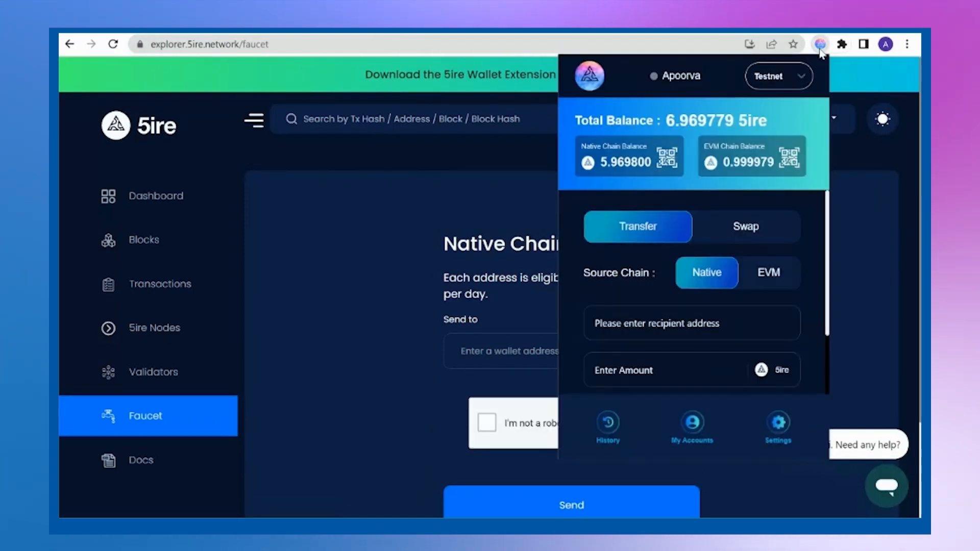
left_click(667, 162)
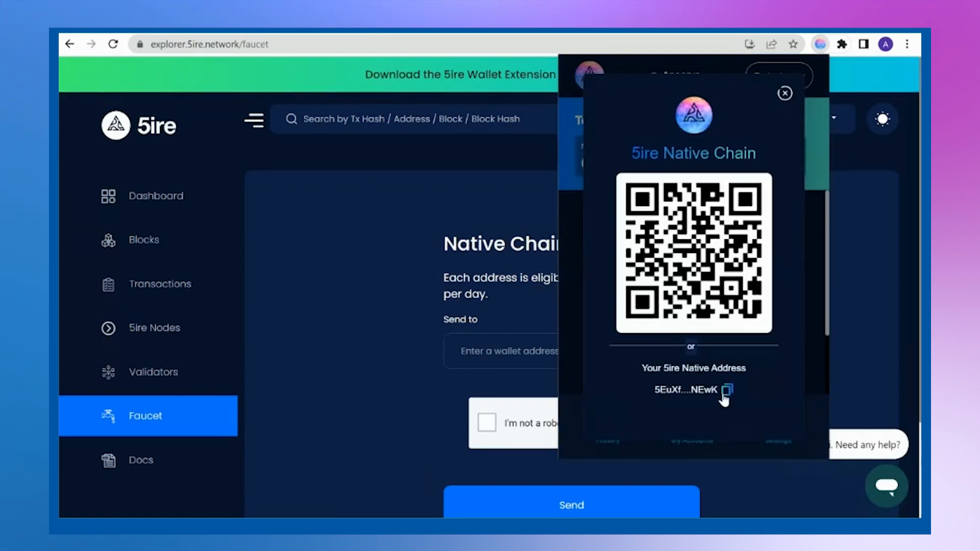
left_click(785, 93)
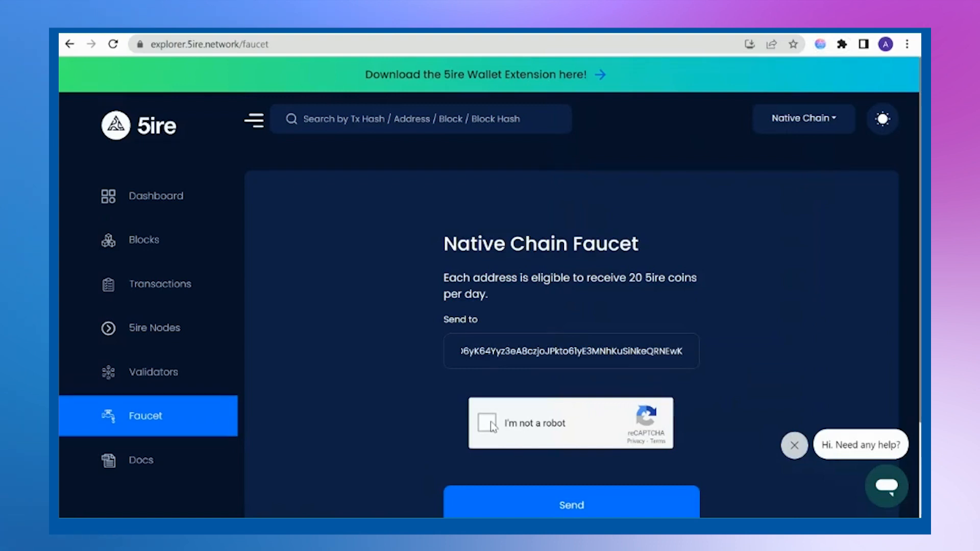
left_click(489, 423)
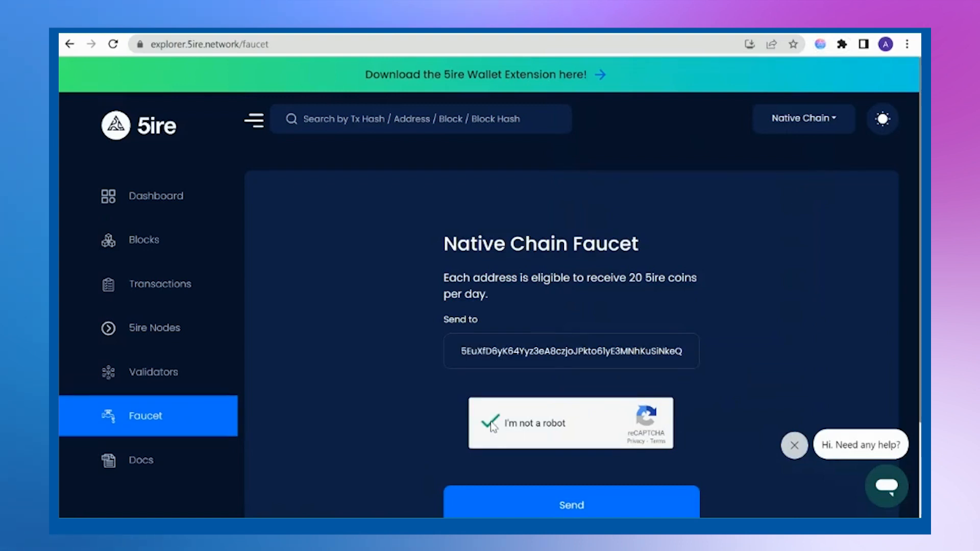
scroll("down", 3)
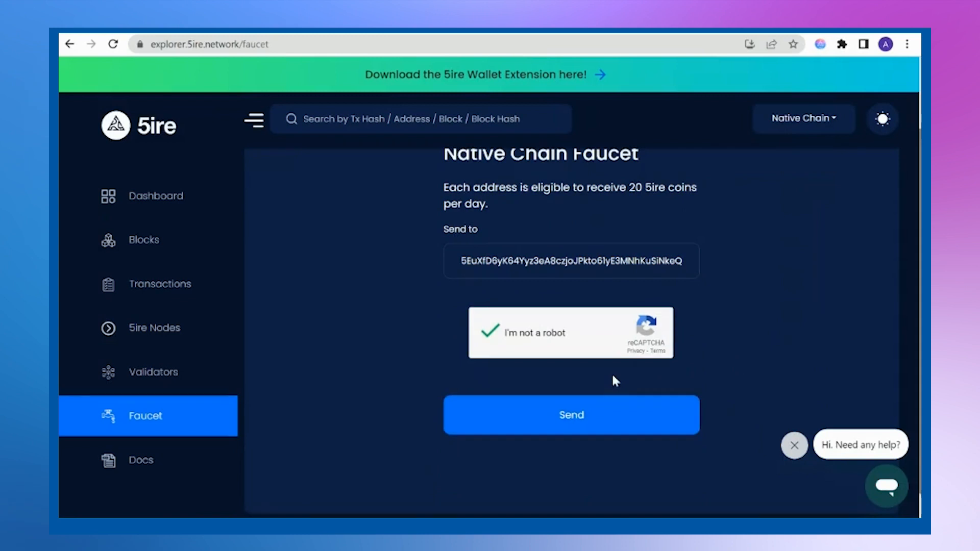
Send 20 5ire from the faucet and check the wallet's updated balance
left_click(570, 415)
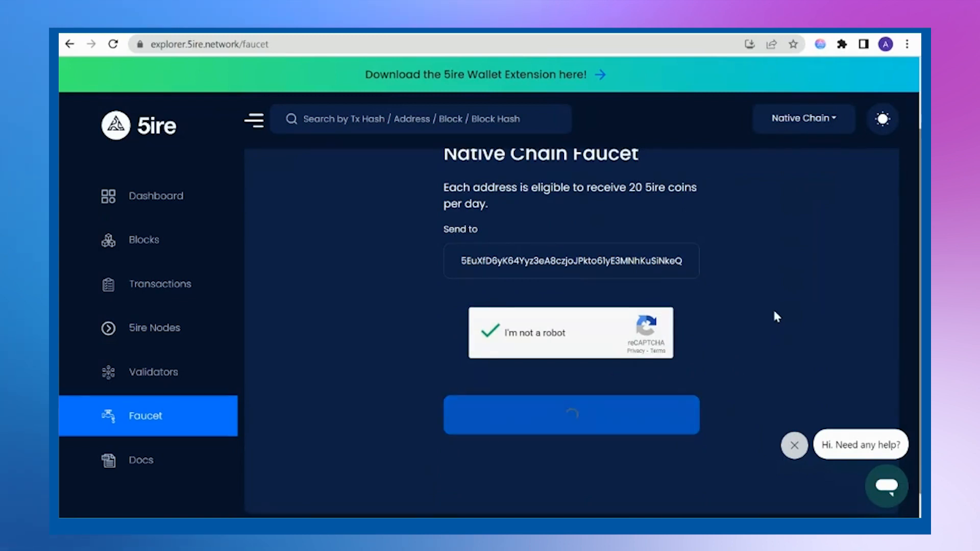
left_click(570, 415)
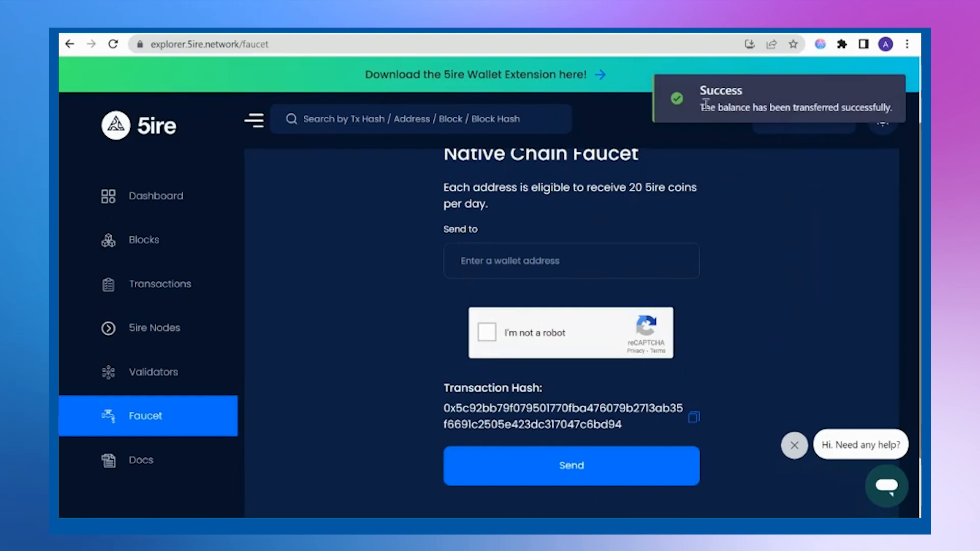
mouse_move(829, 260)
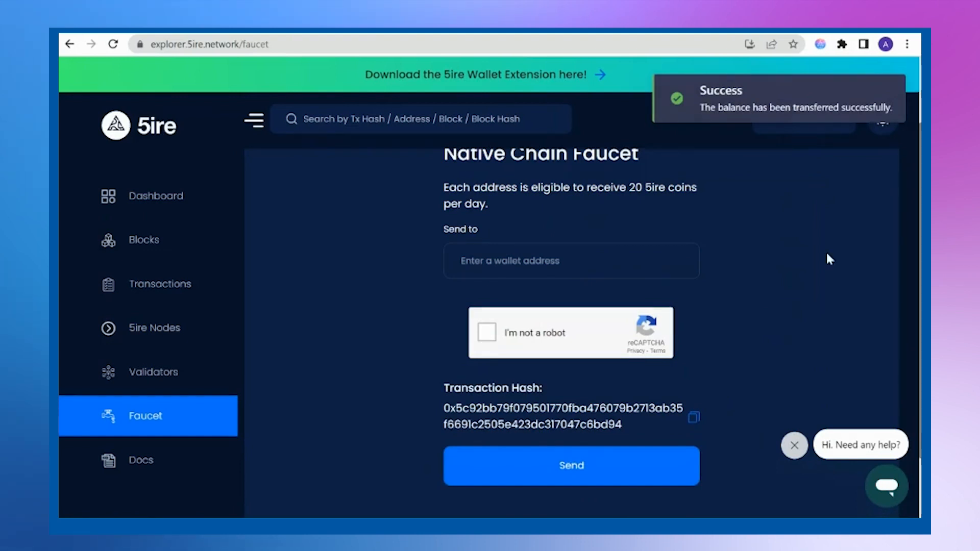
left_click(819, 44)
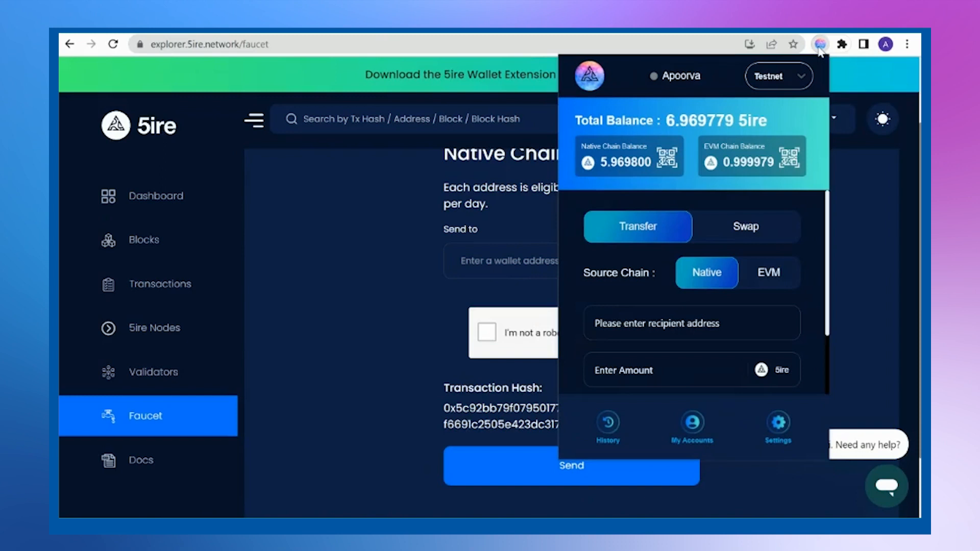
mouse_move(762, 174)
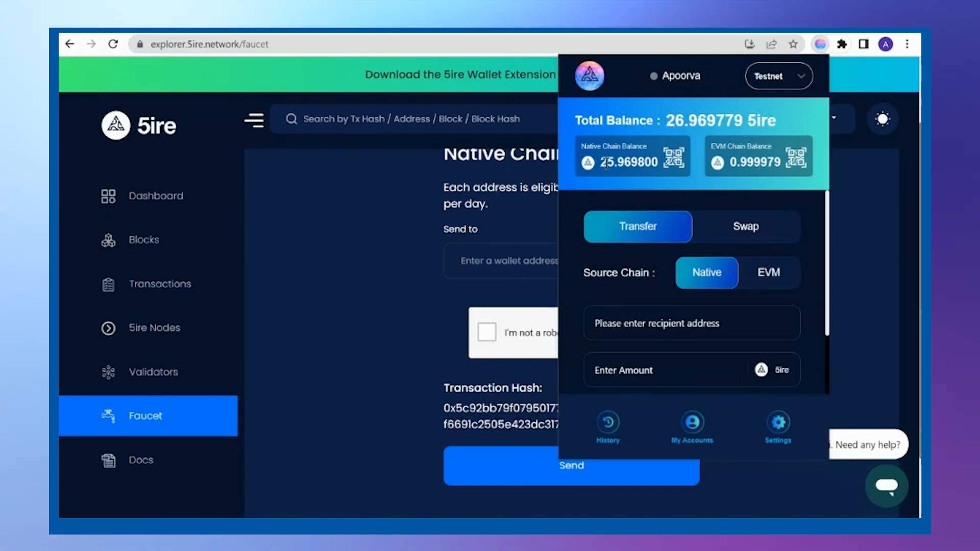
mouse_move(766, 175)
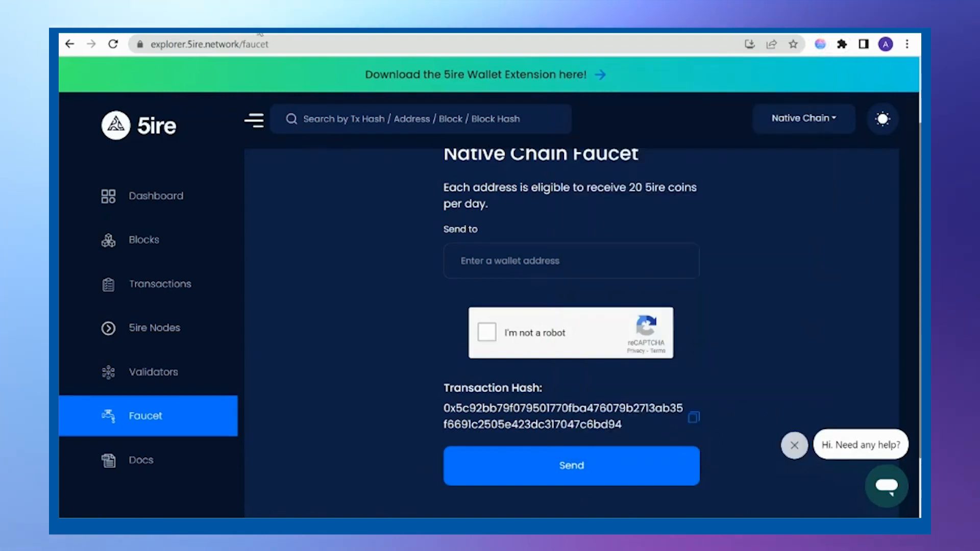
Connect and approve the 5irechain Wallet so account ApoorvaK shows 25.97 5IRE
left_click(206, 44)
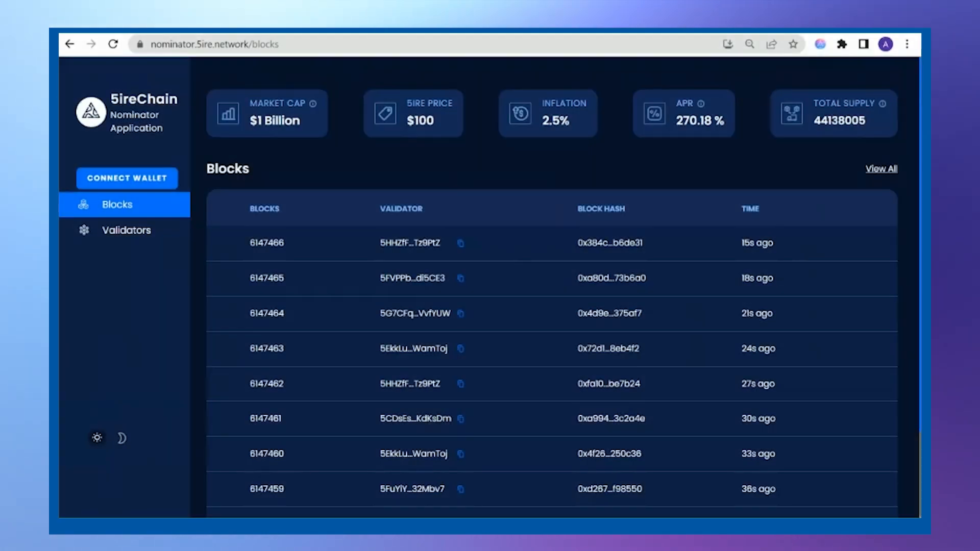
mouse_move(118, 184)
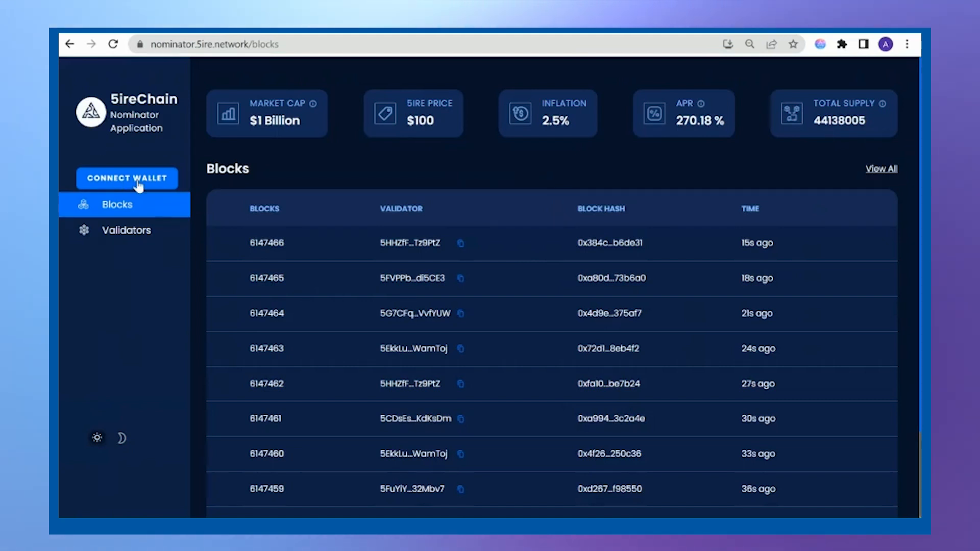
left_click(127, 178)
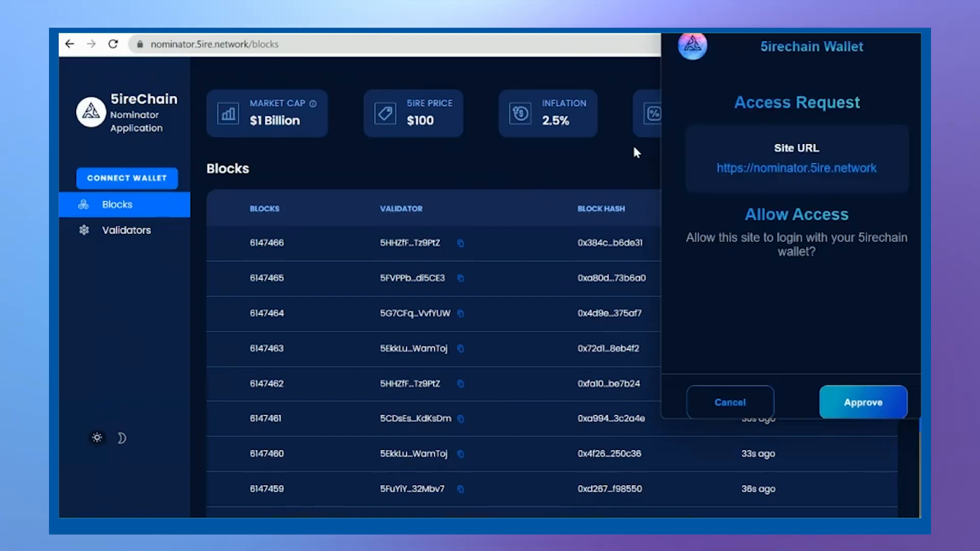
mouse_move(802, 281)
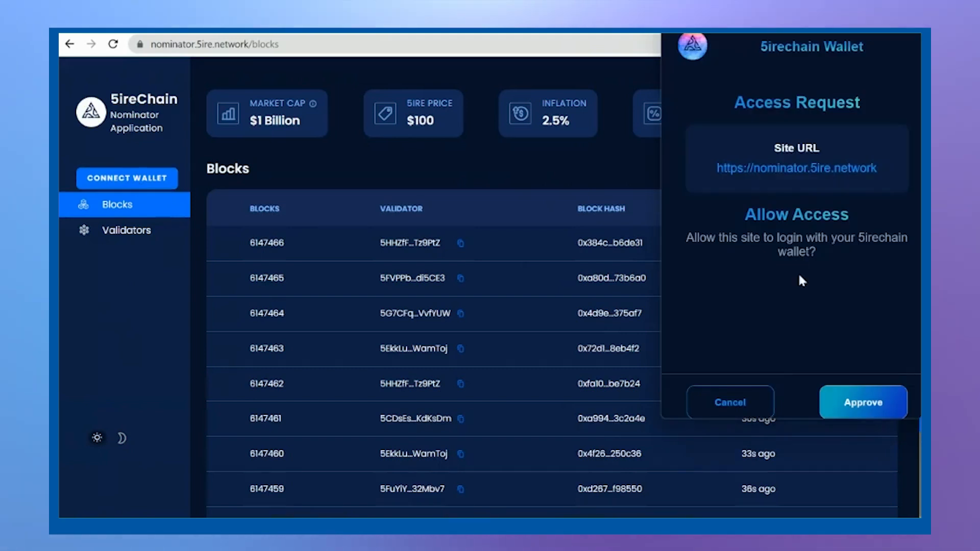
mouse_move(869, 417)
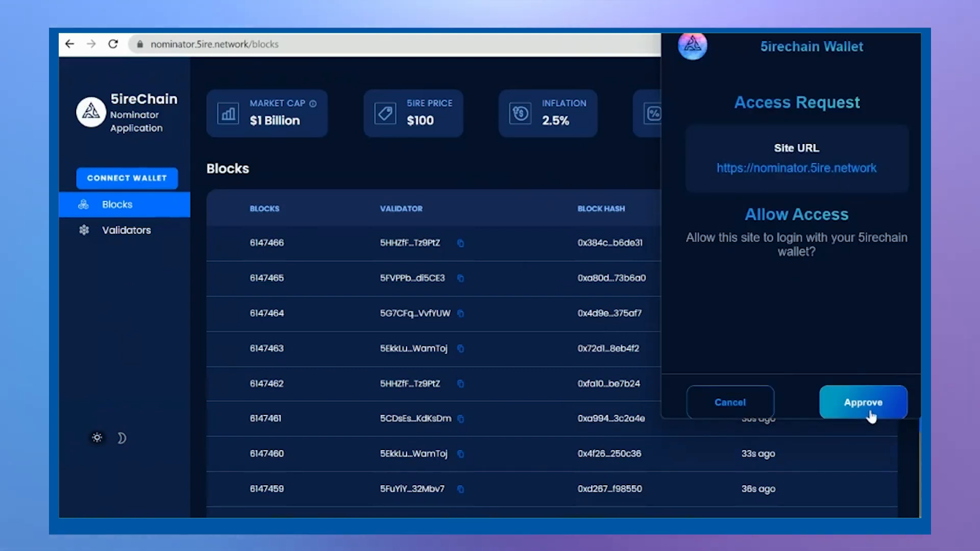
left_click(863, 402)
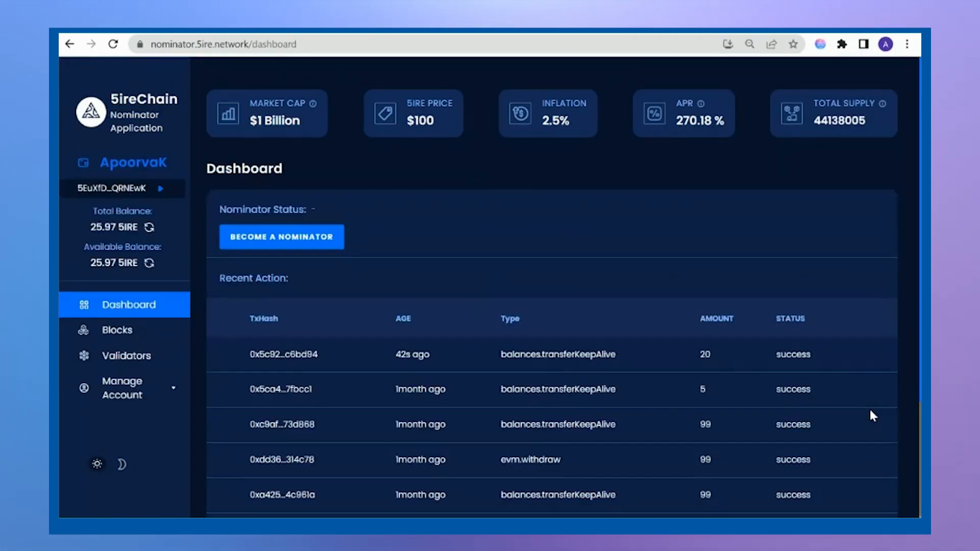
mouse_move(289, 264)
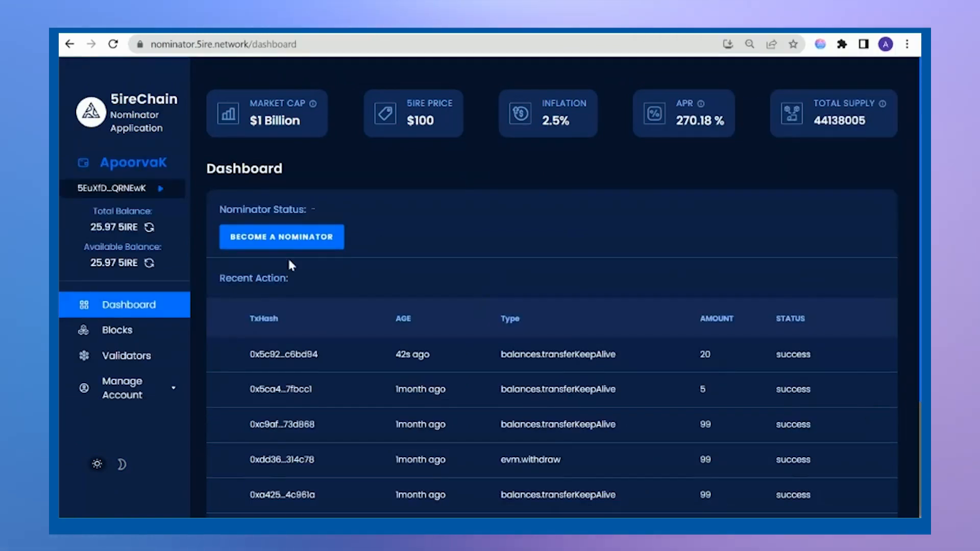
mouse_move(311, 208)
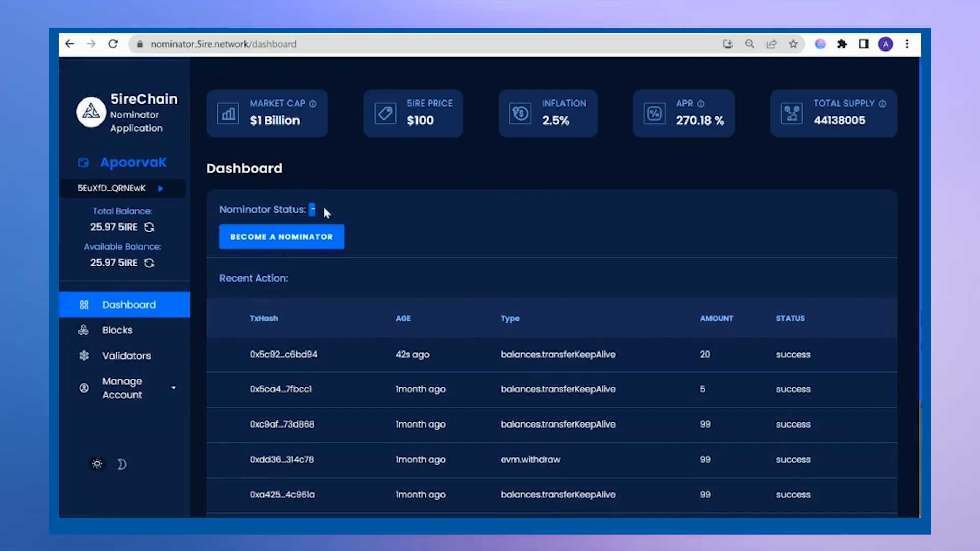
mouse_move(301, 253)
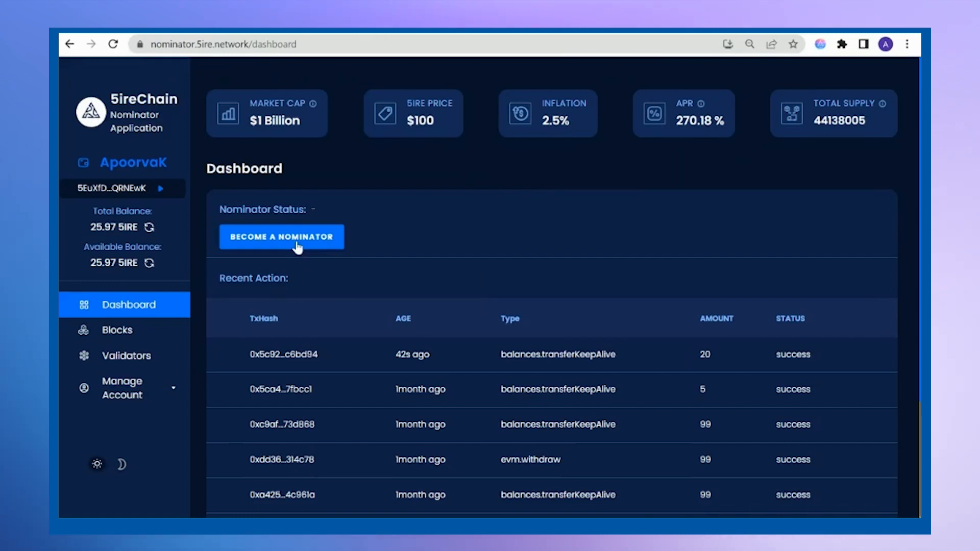
Open the validator list and switch on the 'Click To Nominate Validator' toggle
left_click(126, 355)
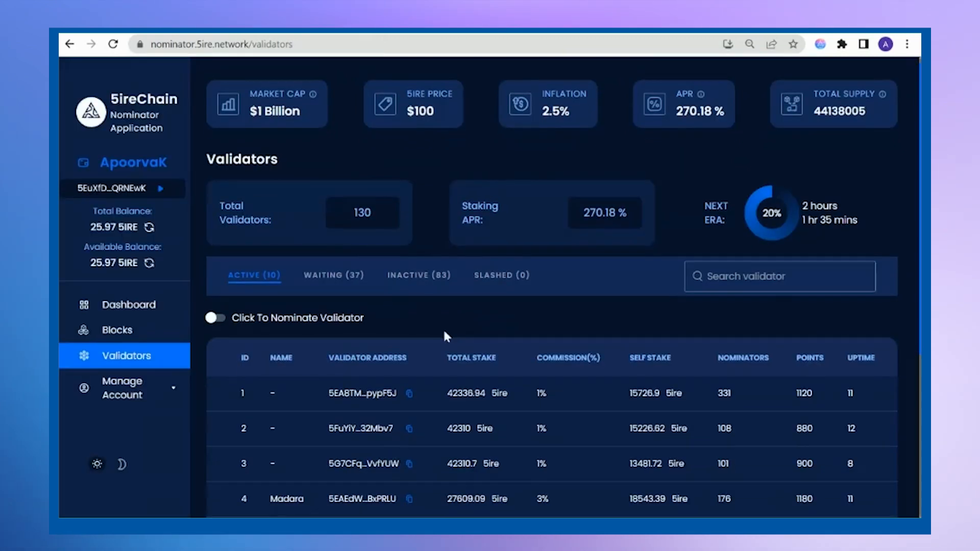
scroll("down", 3)
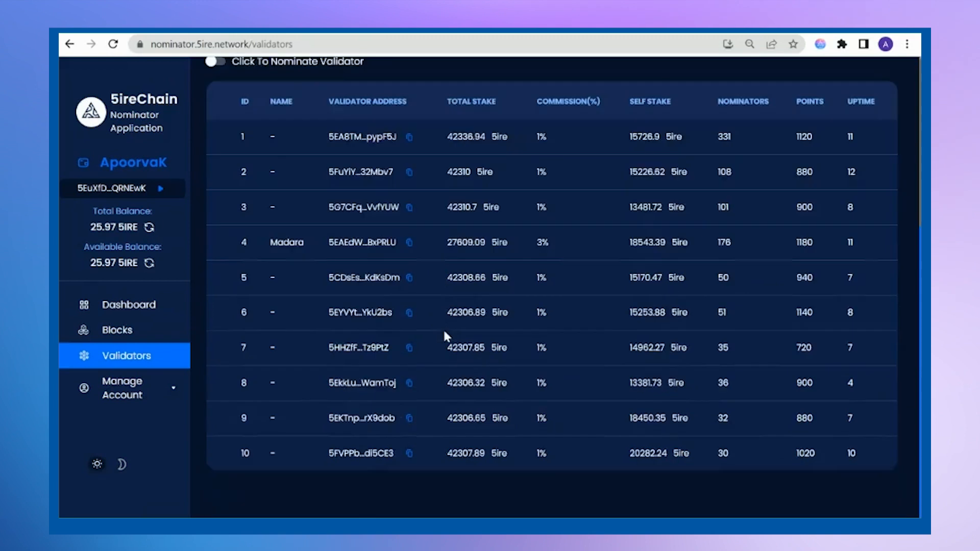
scroll("up", 3)
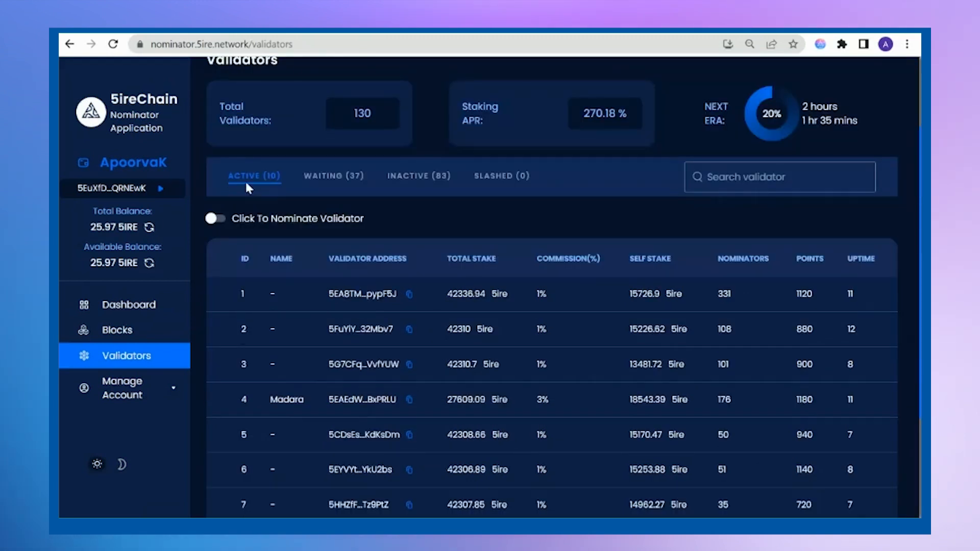
mouse_move(443, 180)
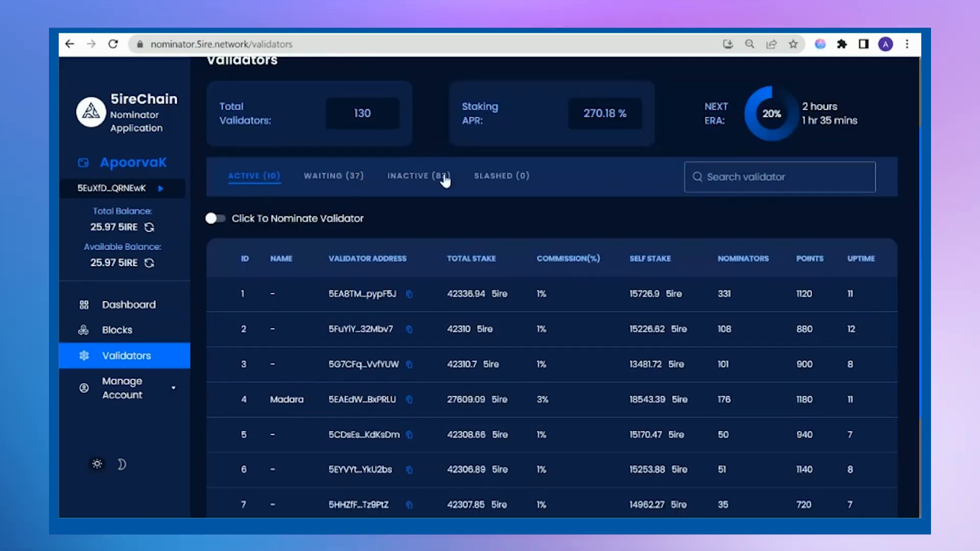
mouse_move(453, 234)
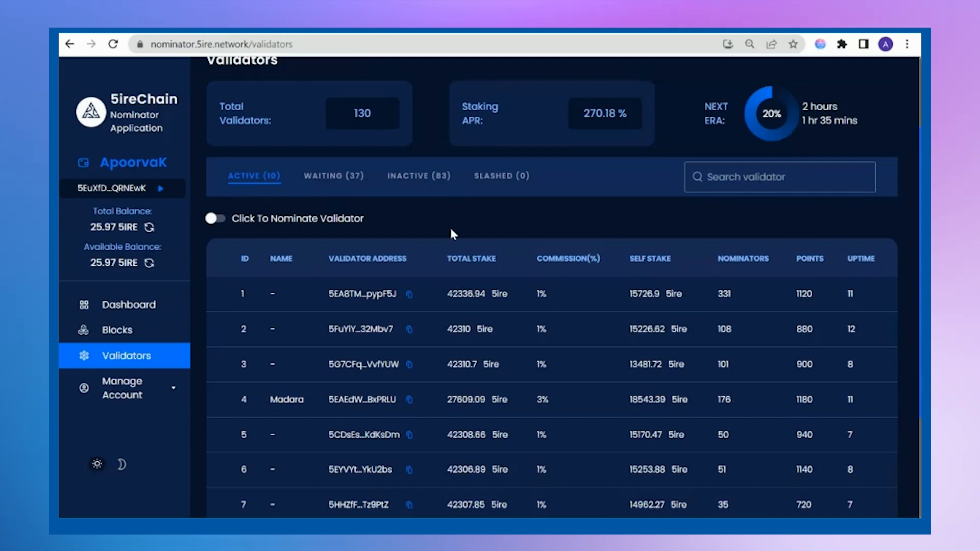
scroll("down", 3)
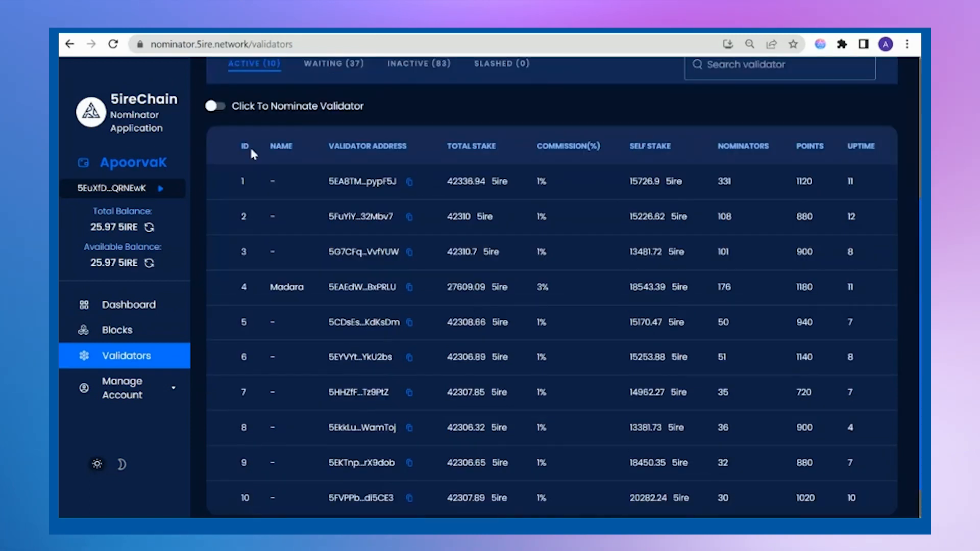
left_click(215, 106)
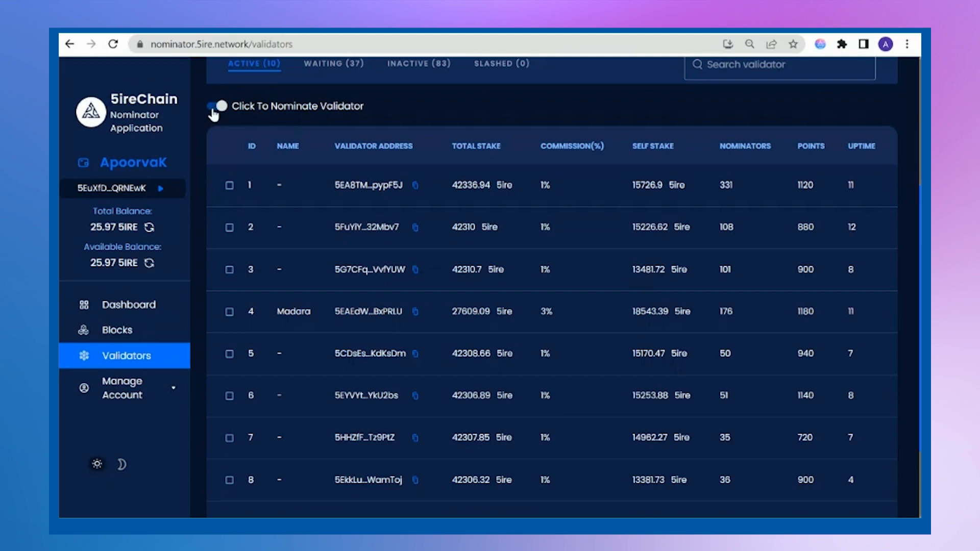
left_click(215, 106)
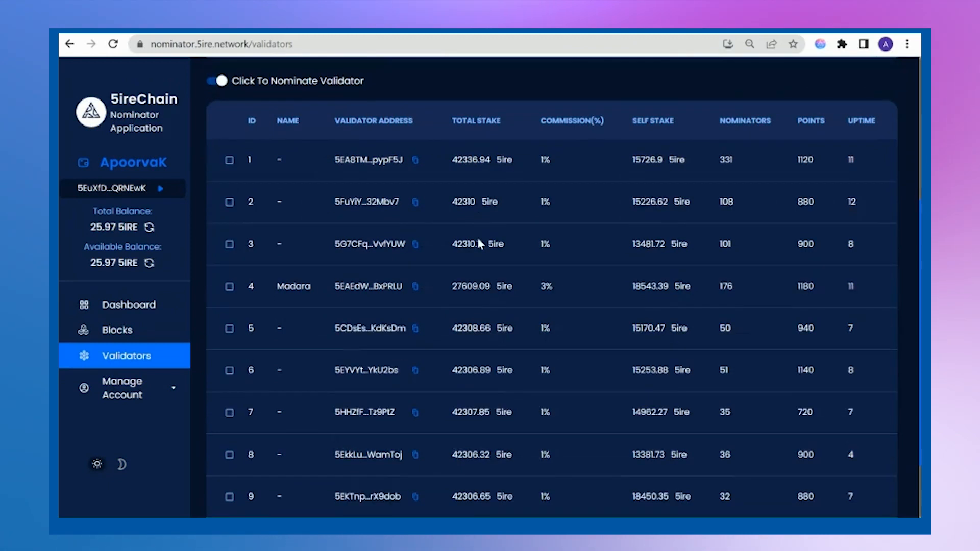
scroll("down", 3)
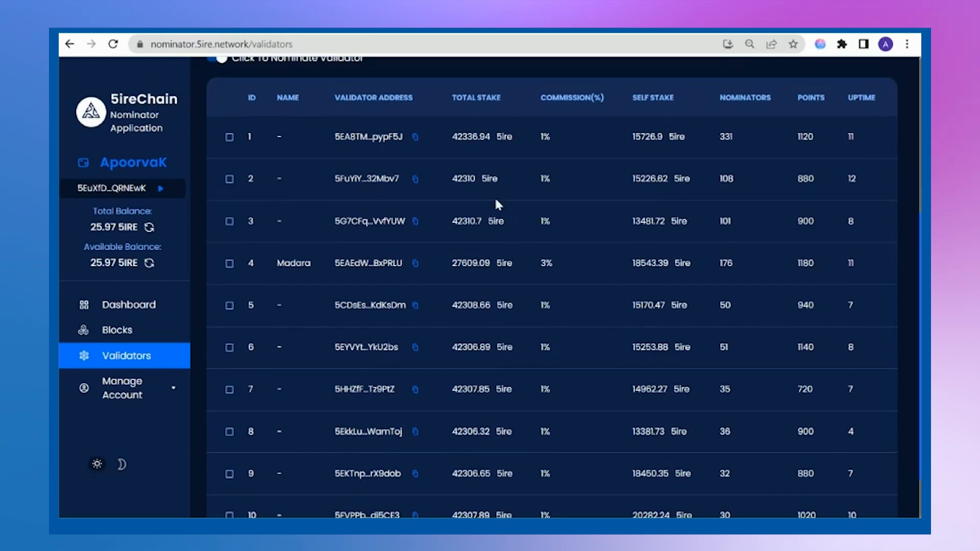
mouse_move(753, 101)
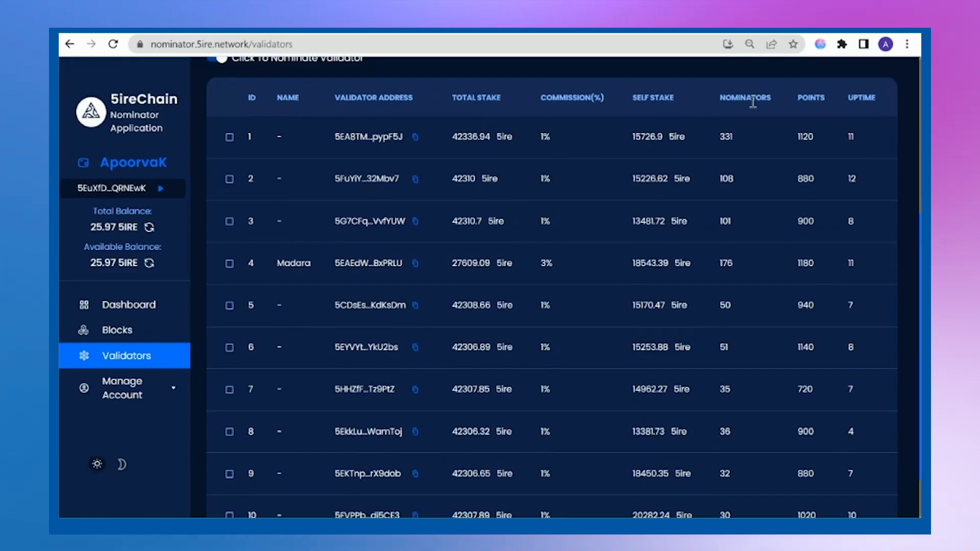
mouse_move(851, 174)
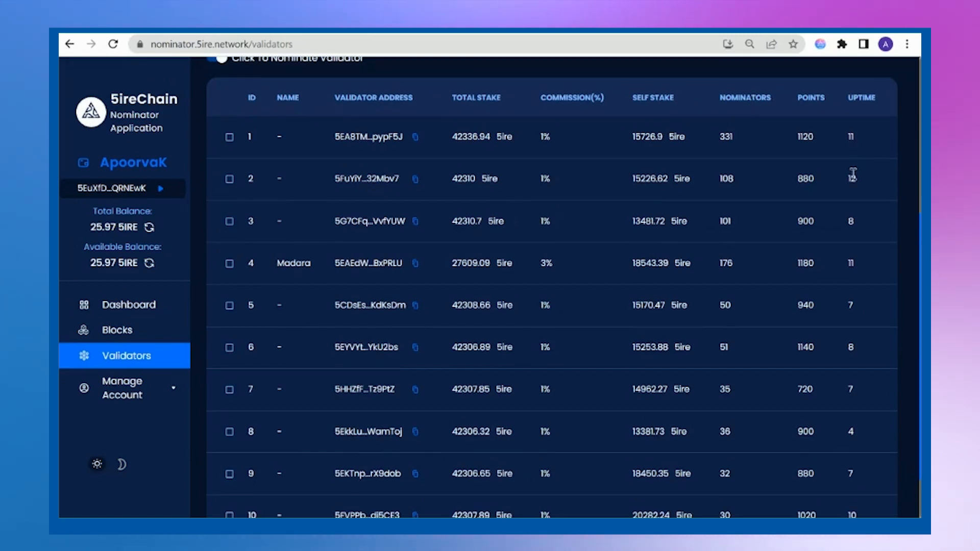
mouse_move(657, 195)
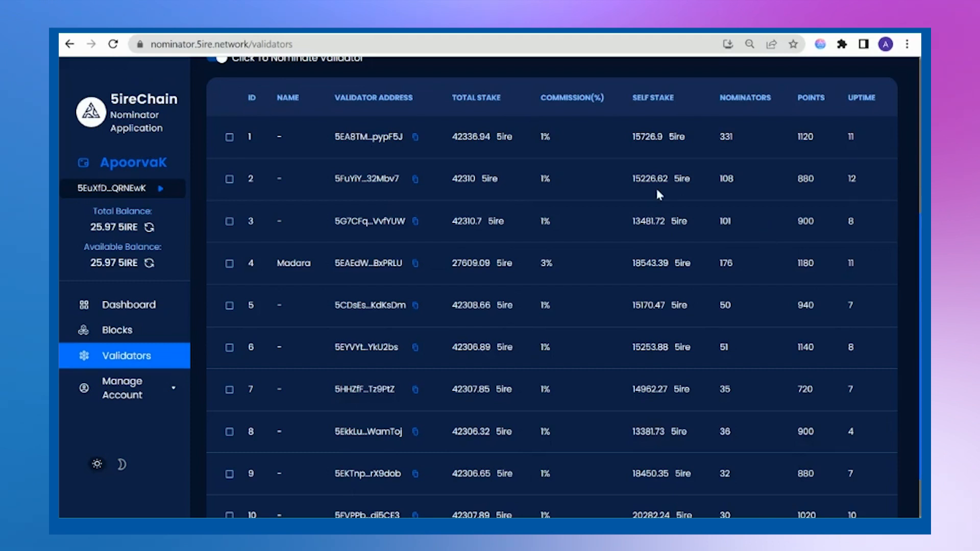
mouse_move(225, 188)
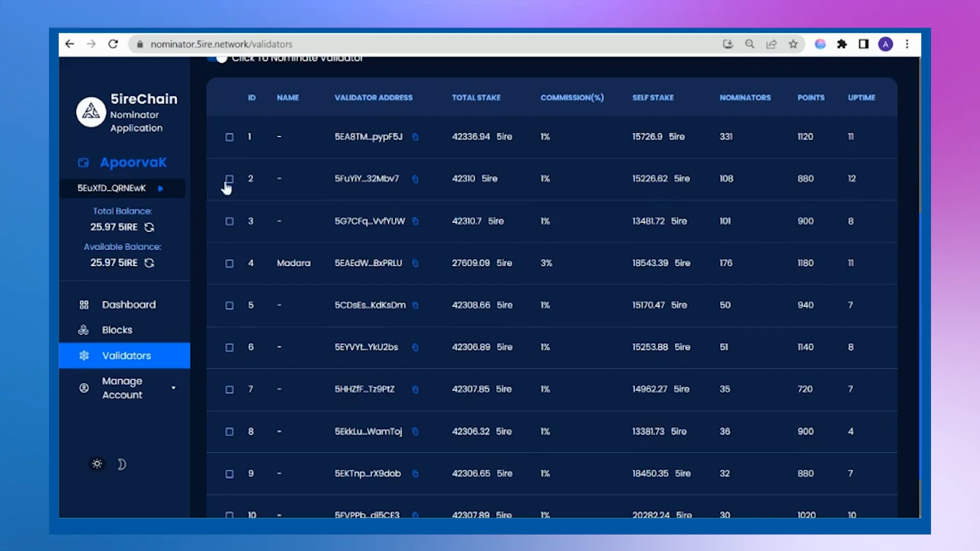
Tick validators 2, 3, 4 (Madara), 1 and 5 in the Active validators table
left_click(228, 179)
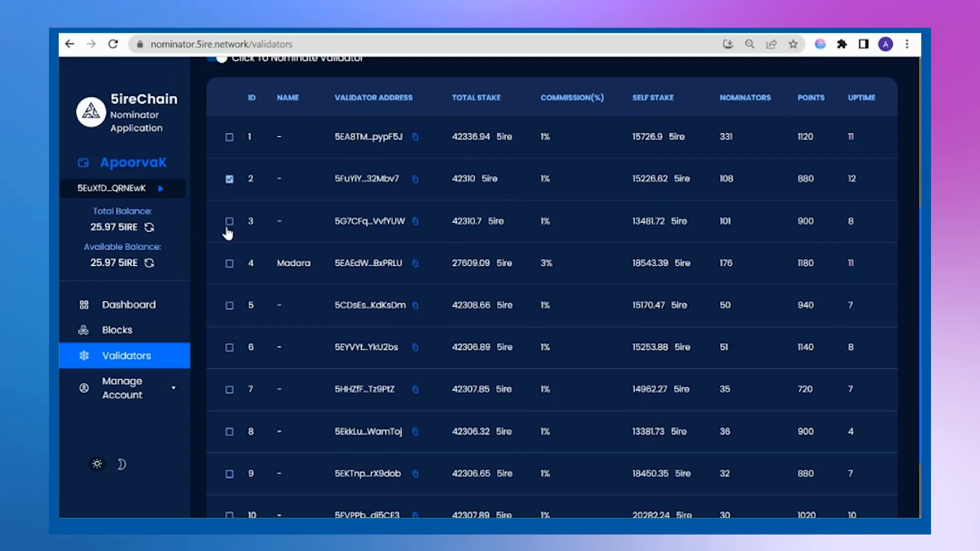
left_click(229, 220)
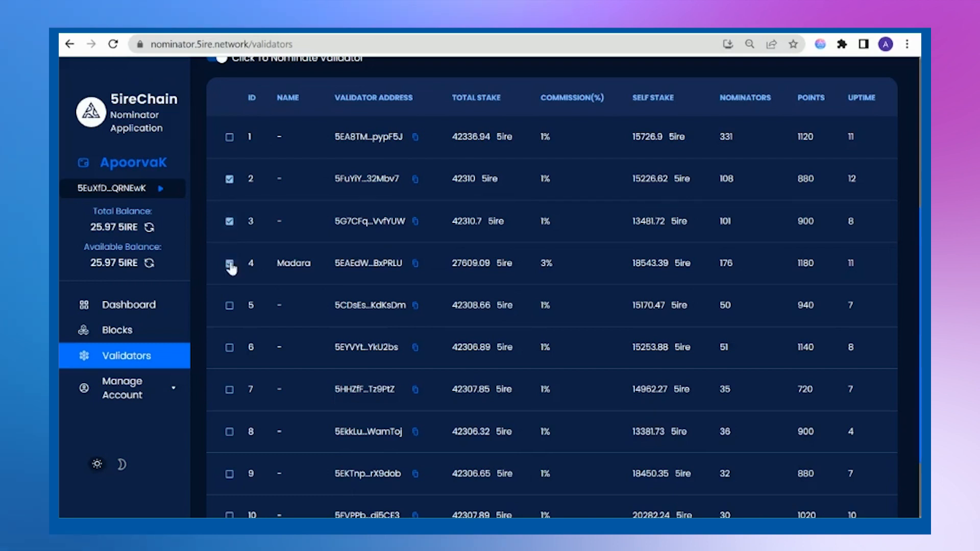
left_click(229, 264)
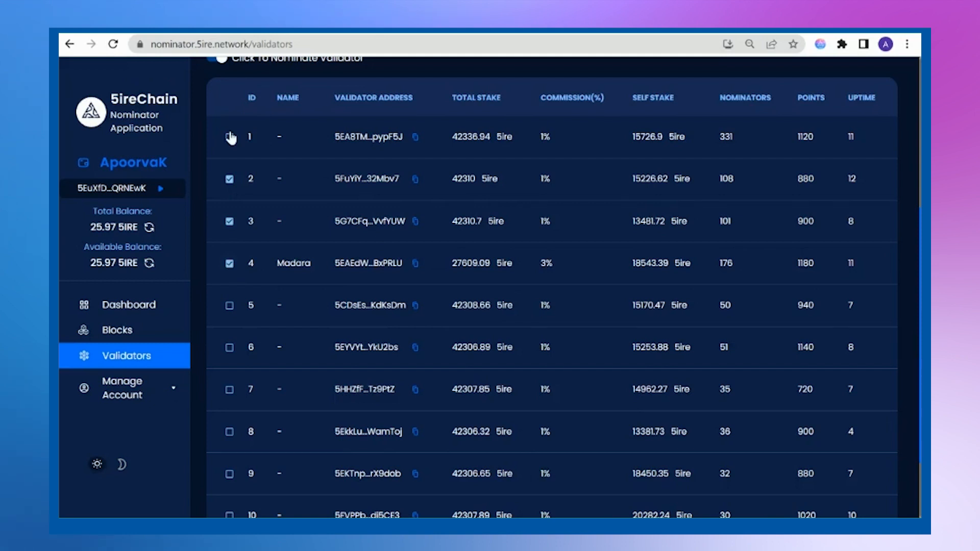
left_click(229, 137)
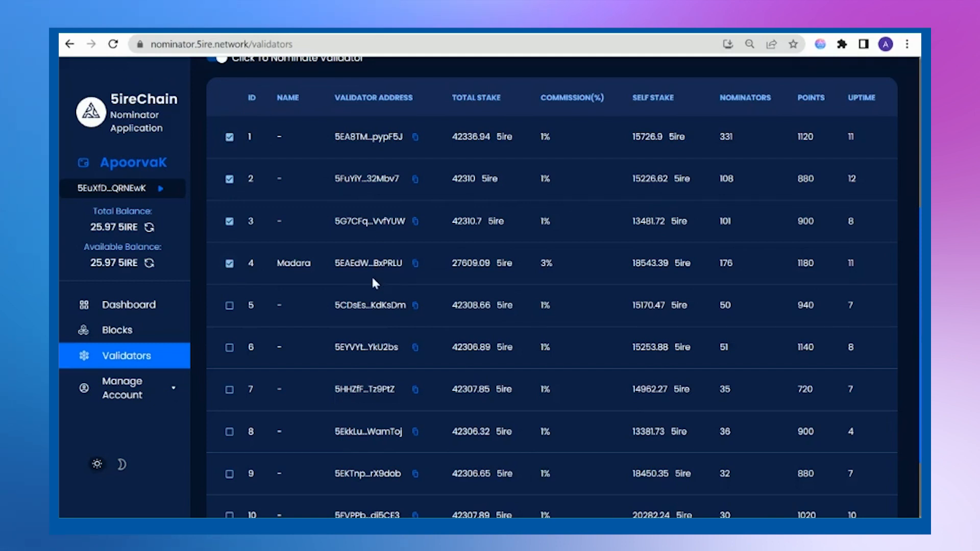
left_click(229, 305)
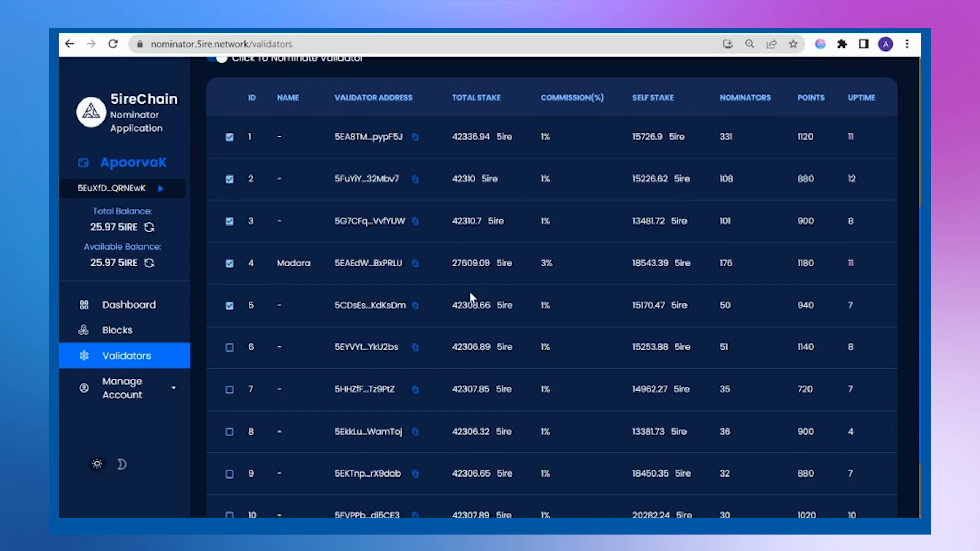
scroll("up", 3)
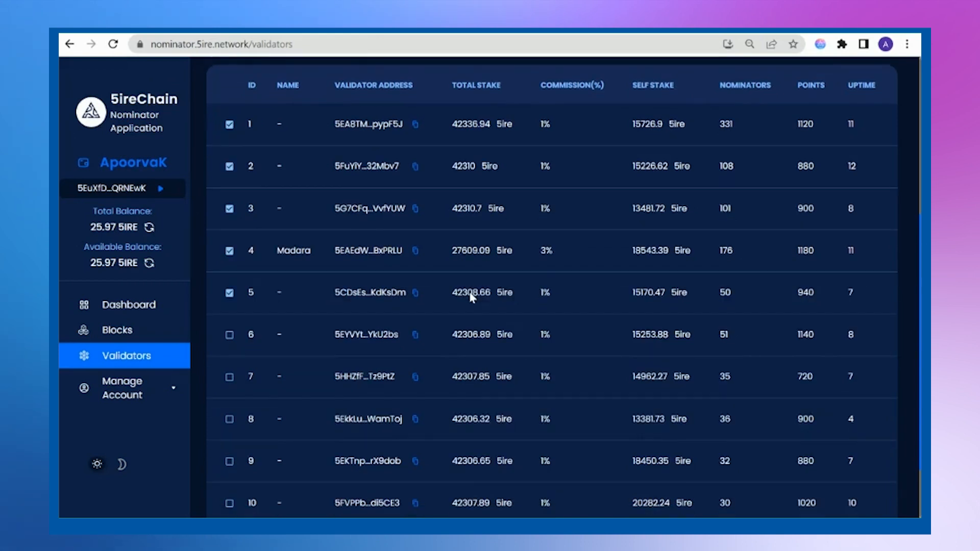
scroll("down", 3)
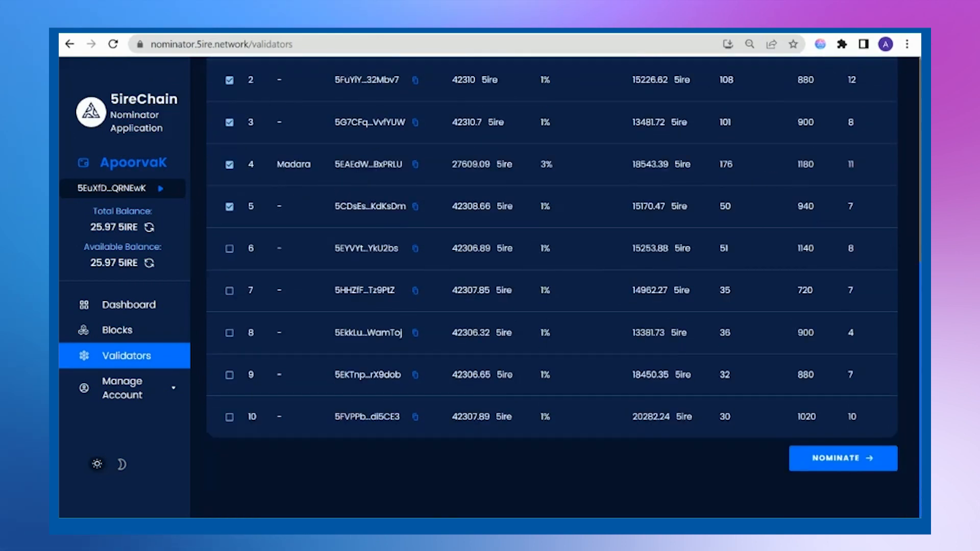
Proceed with NOMINATE and enter 25 as the stake amount for five validators
left_click(842, 458)
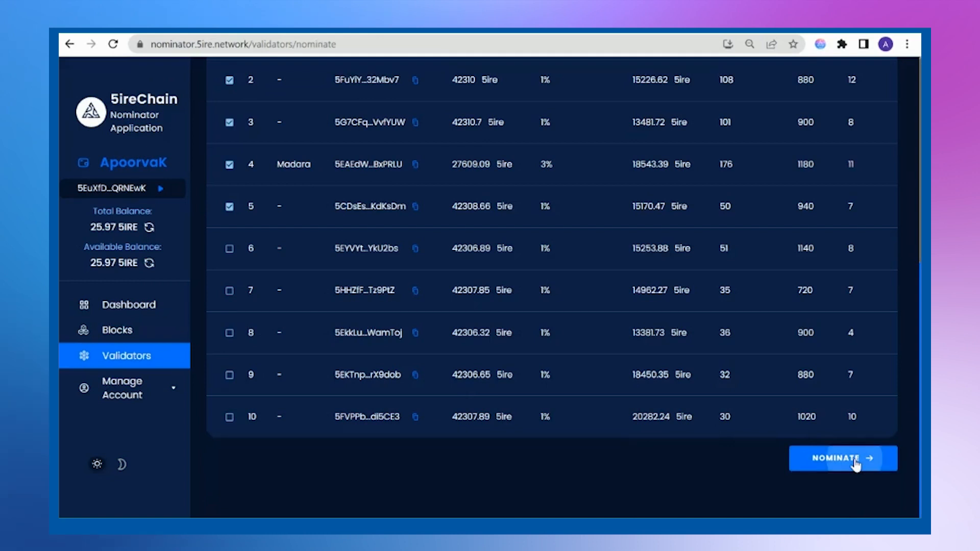
left_click(841, 459)
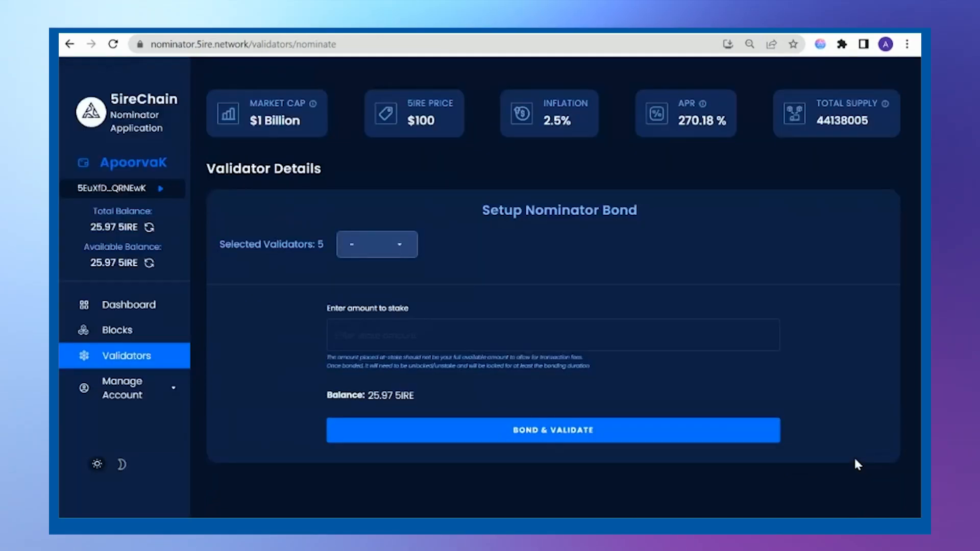
mouse_move(417, 323)
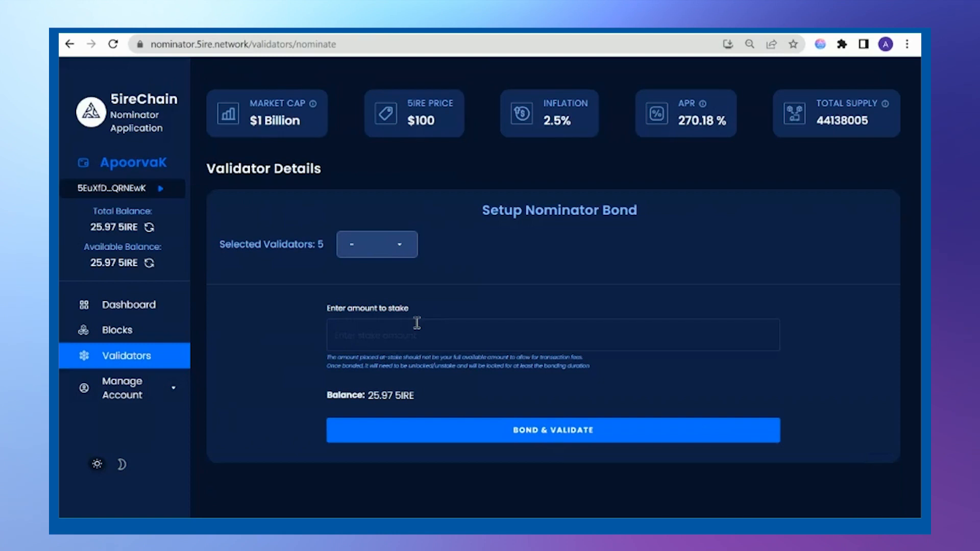
mouse_move(360, 332)
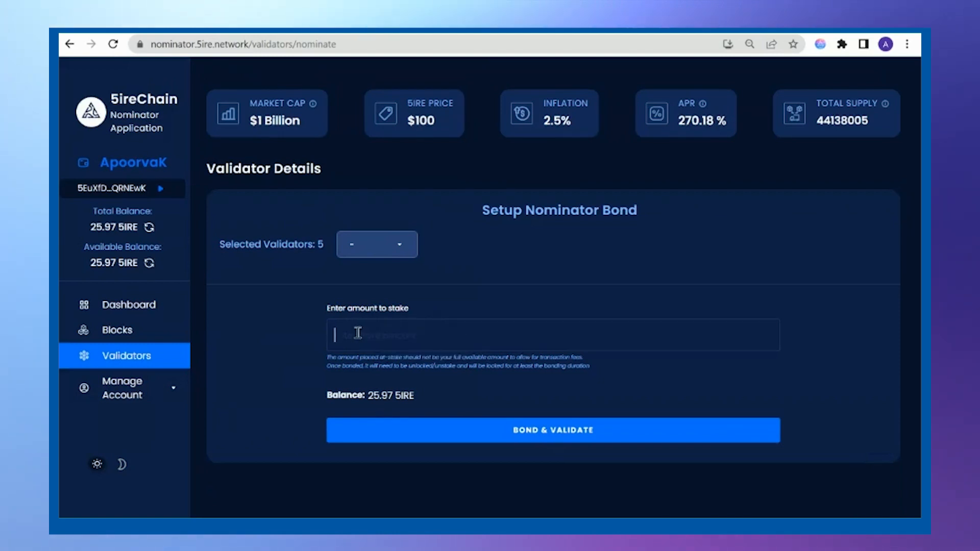
mouse_move(381, 387)
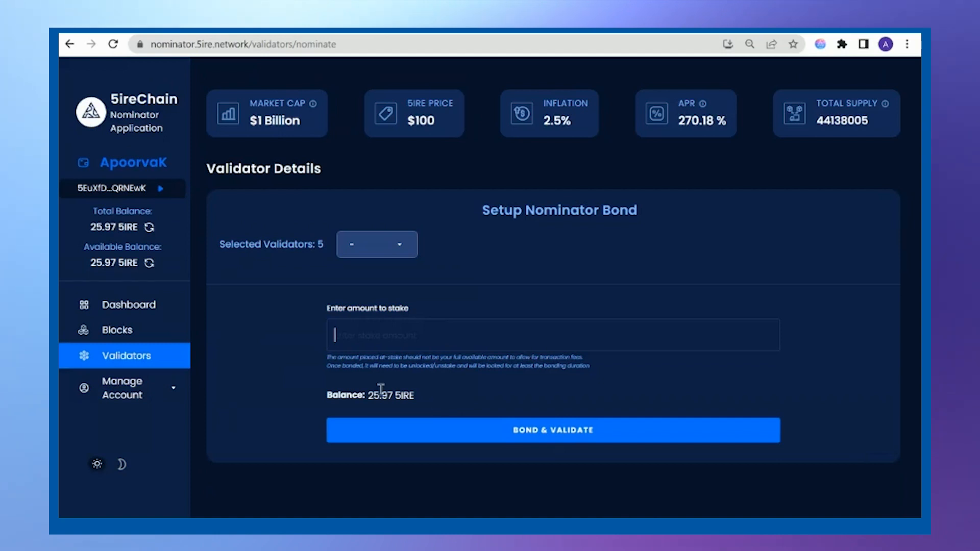
type("2")
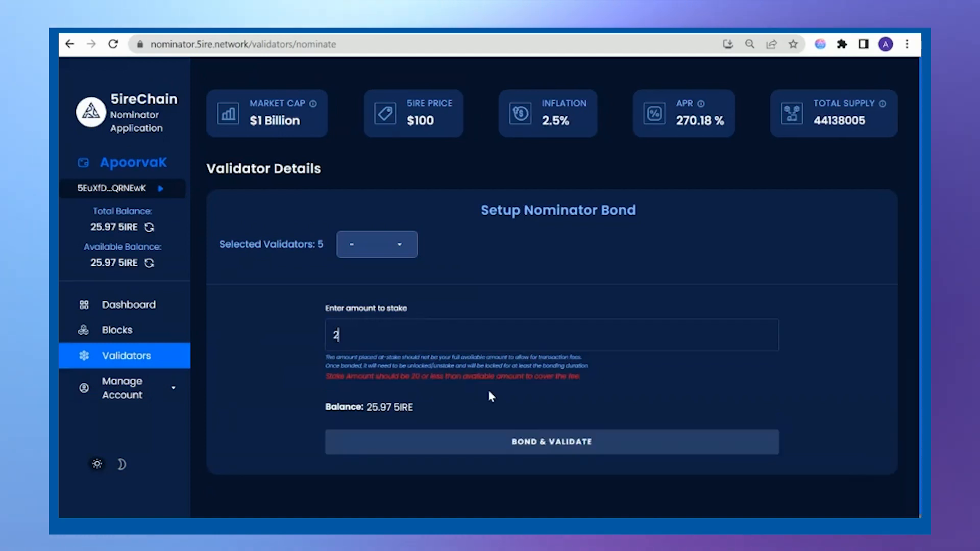
type("5")
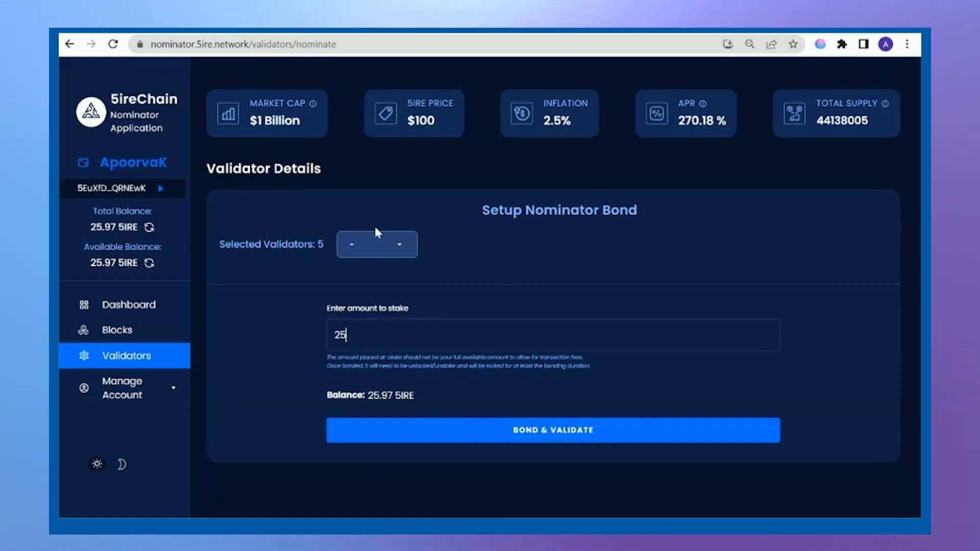
mouse_move(503, 273)
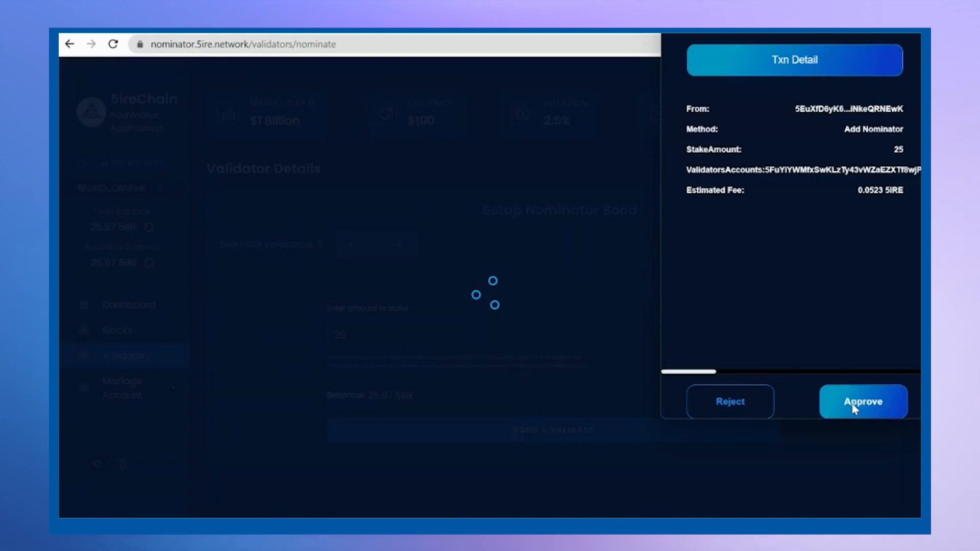
Approve the Add Nominator transaction staking 25 5IRE in the wallet popup
left_click(863, 401)
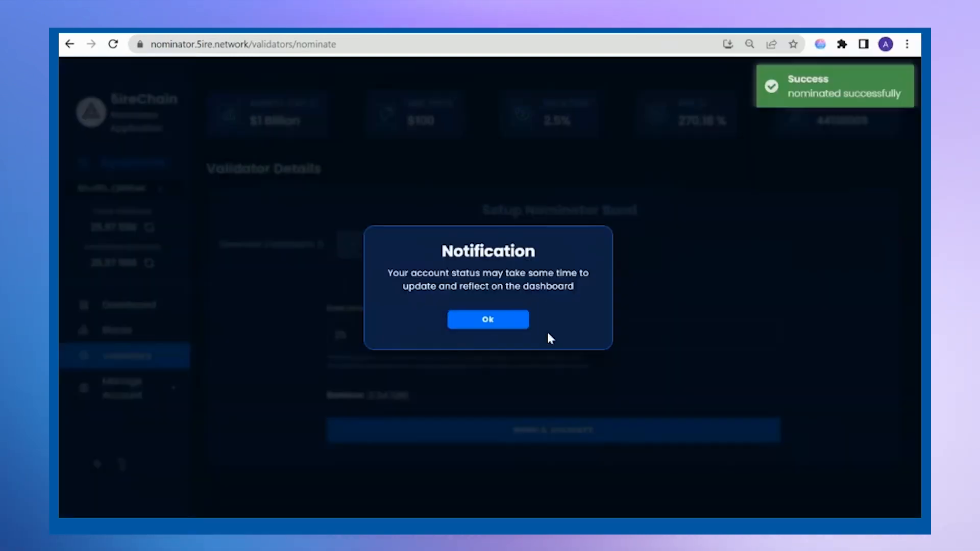
mouse_move(581, 302)
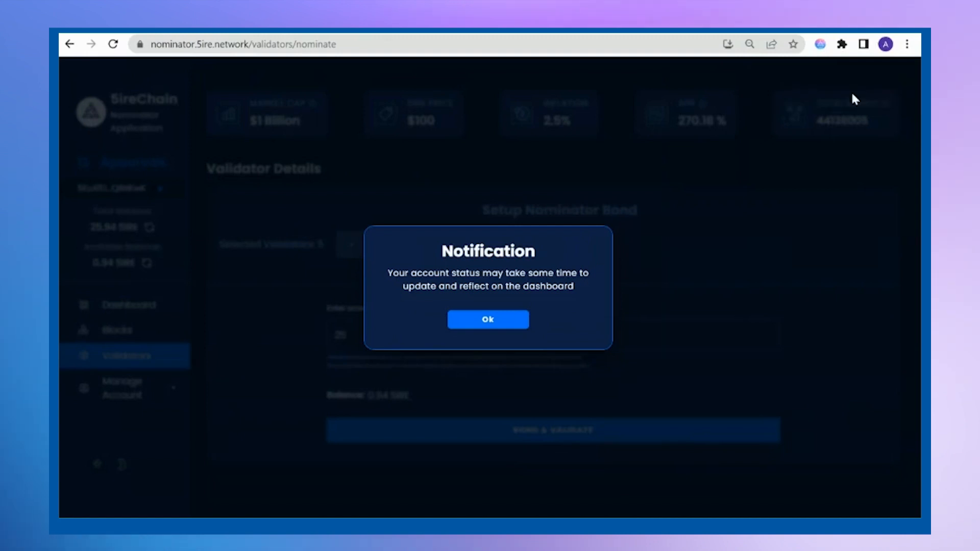
mouse_move(487, 319)
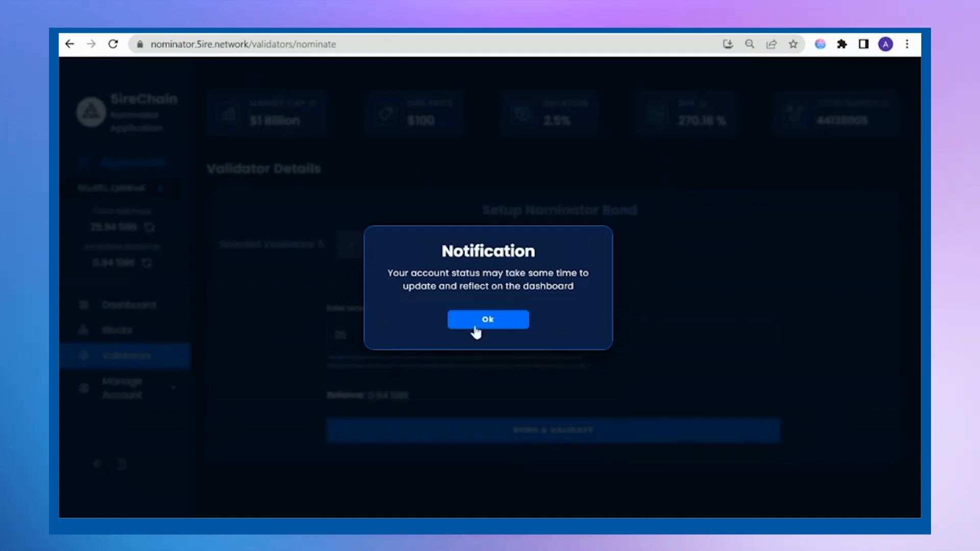
Dismiss the notification and review the five validators listed as Waiting
left_click(488, 320)
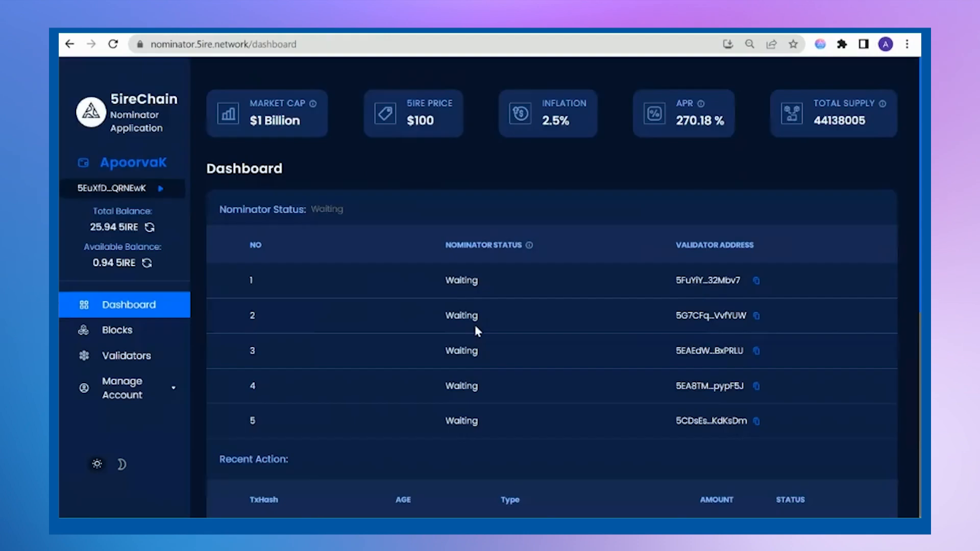
scroll("up", 3)
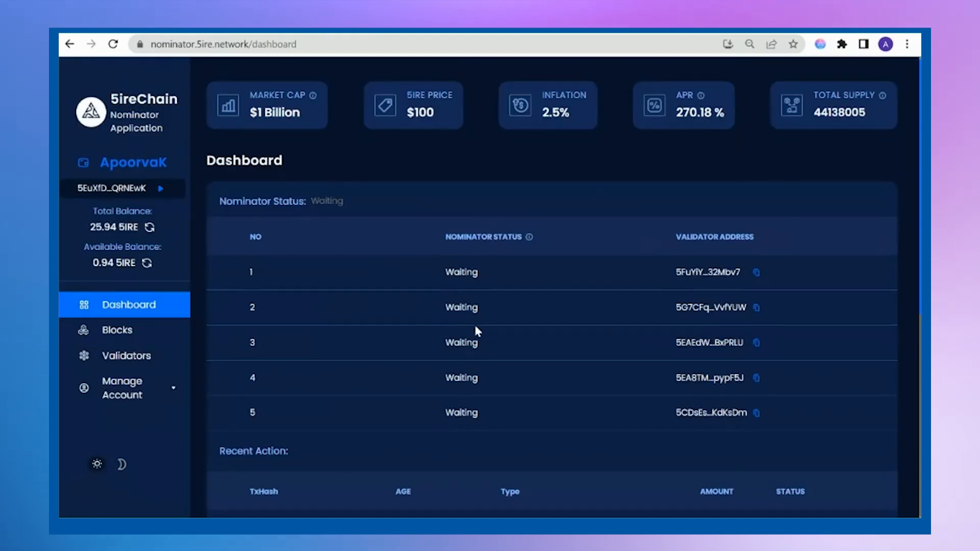
scroll("down", 3)
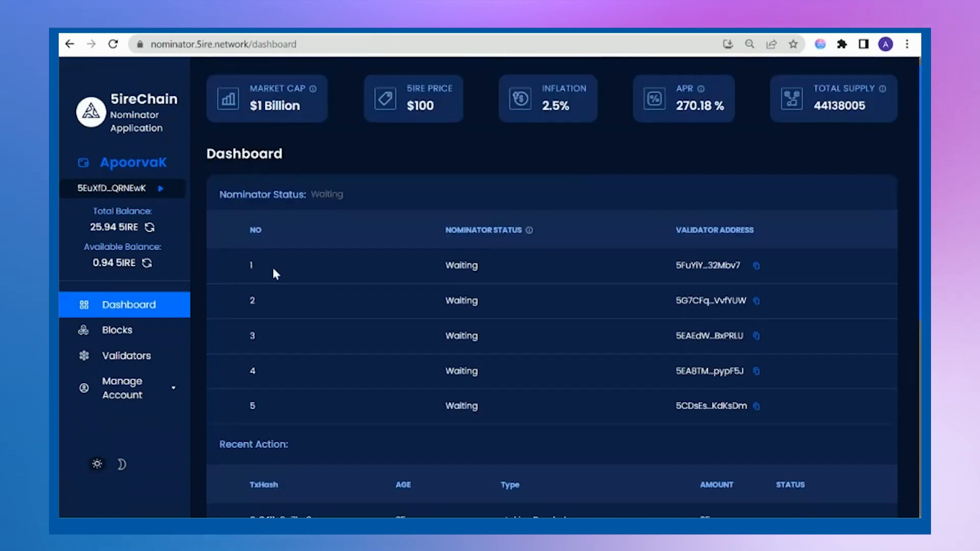
mouse_move(532, 297)
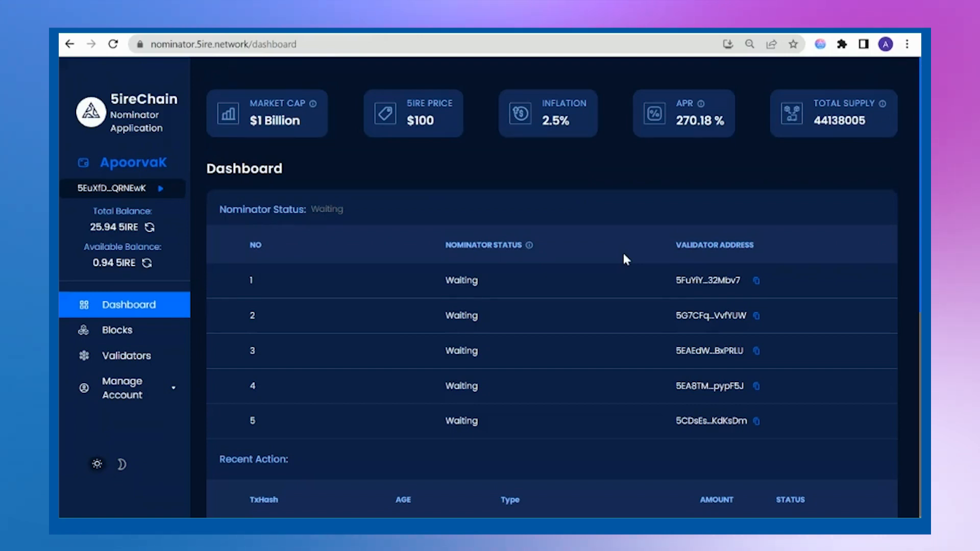
mouse_move(886, 218)
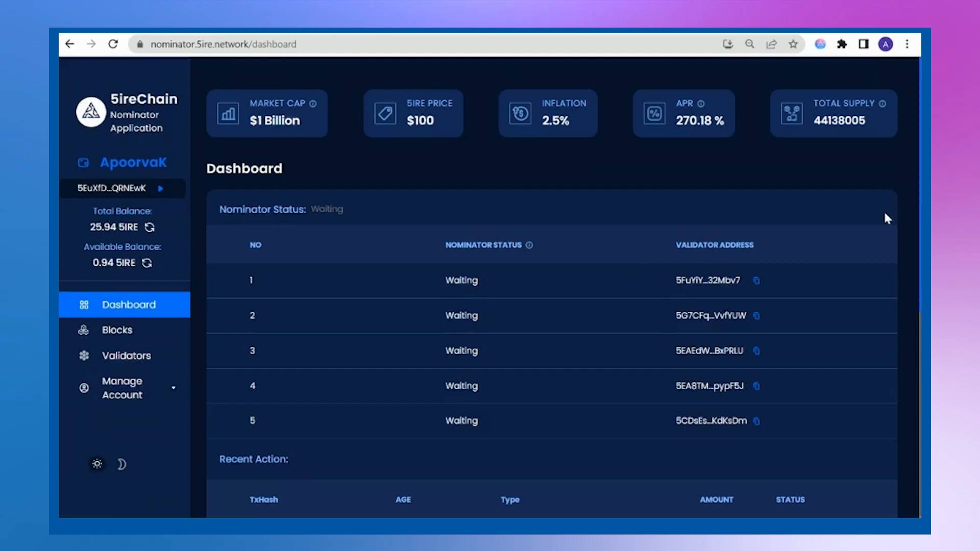